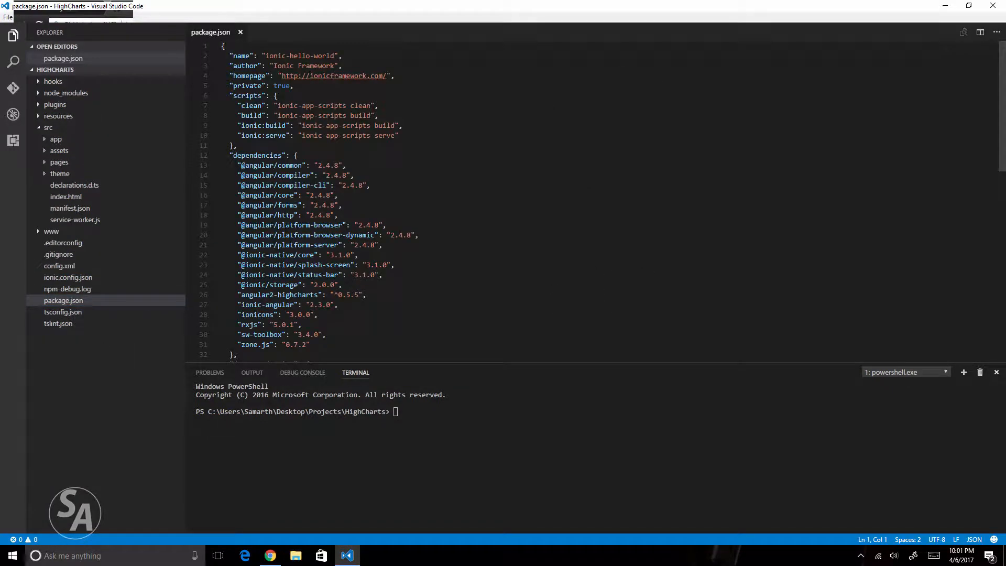
# Step: Review package.json's Angular 2.4.8 dependencies, then bring up the browser with the Ionic changelog
pyautogui.scroll(-3)
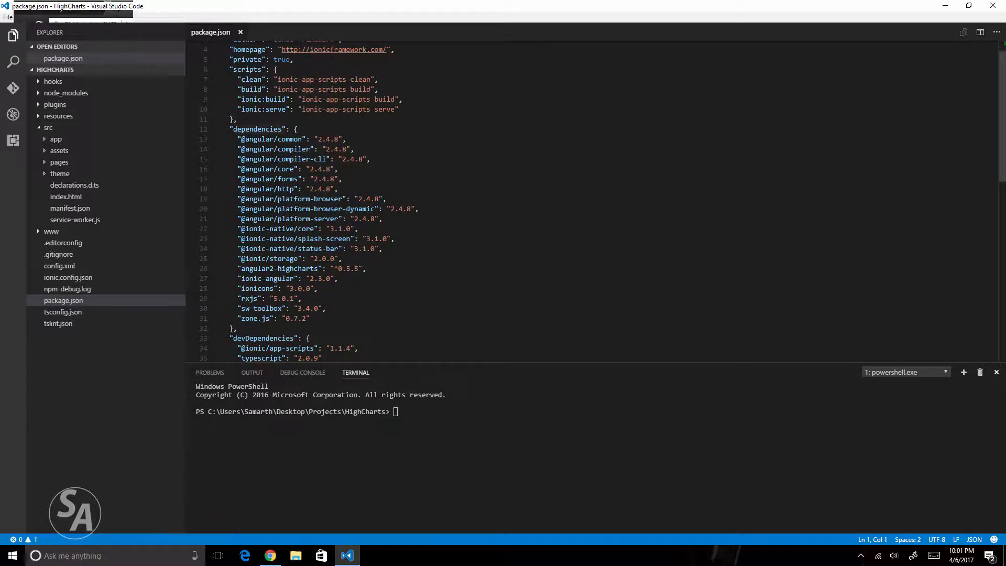
pyautogui.doubleClick(327, 139)
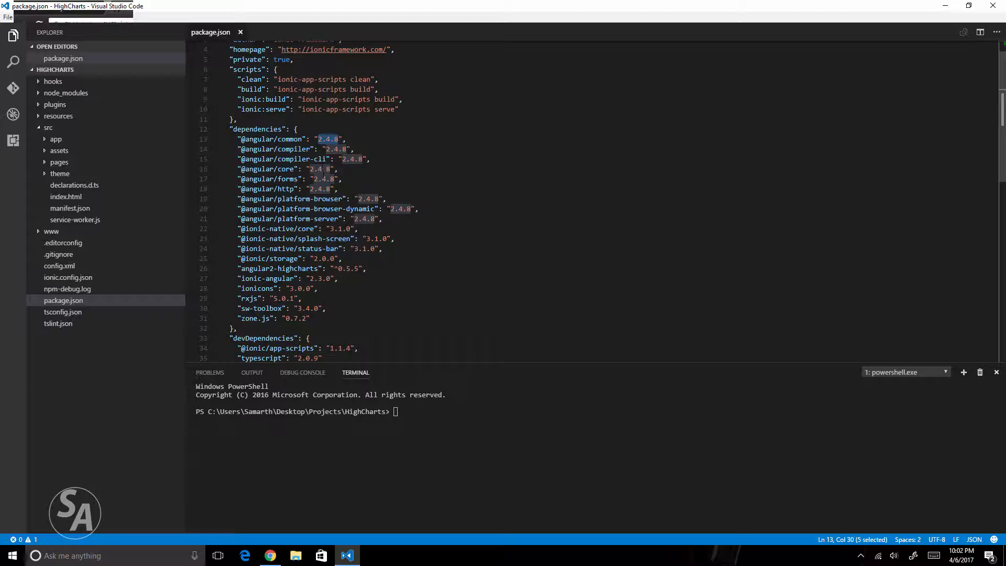
pyautogui.scroll(-3)
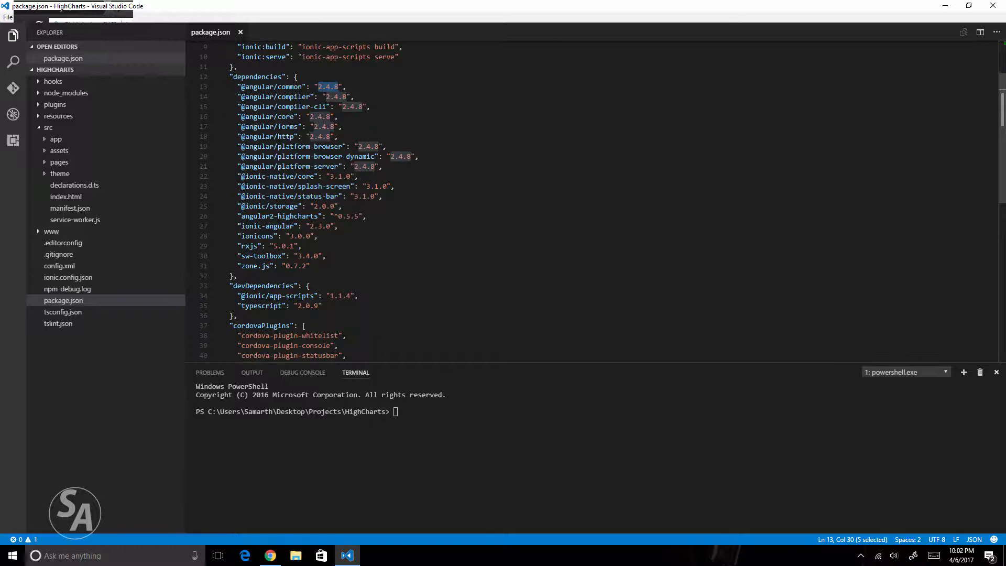
pyautogui.moveTo(270, 555)
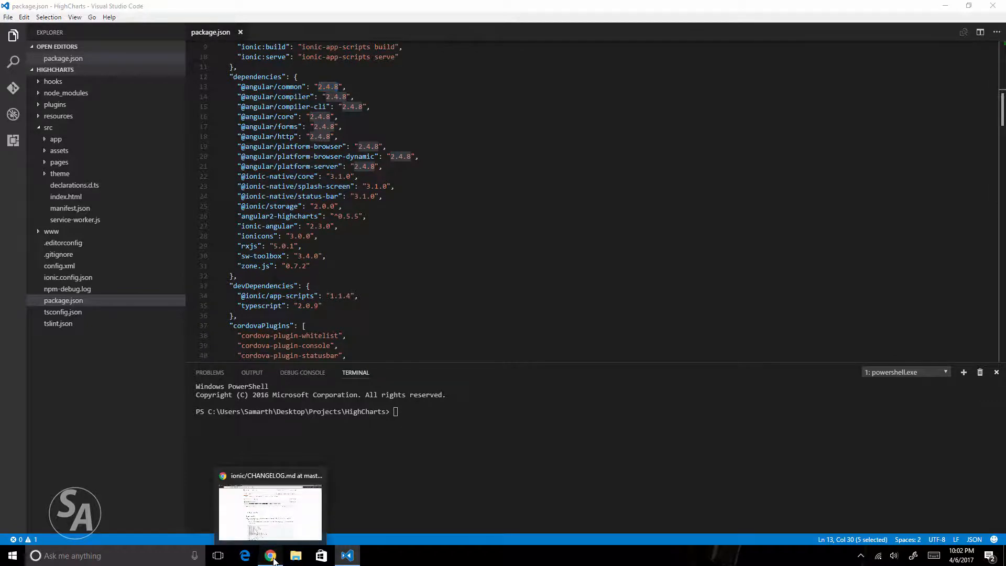
pyautogui.click(270, 555)
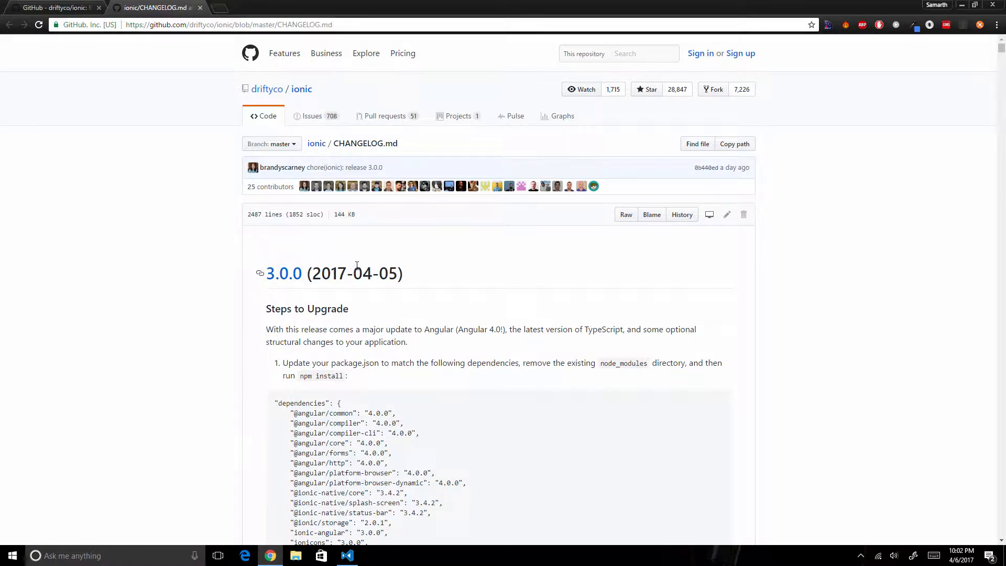
pyautogui.moveTo(411, 258)
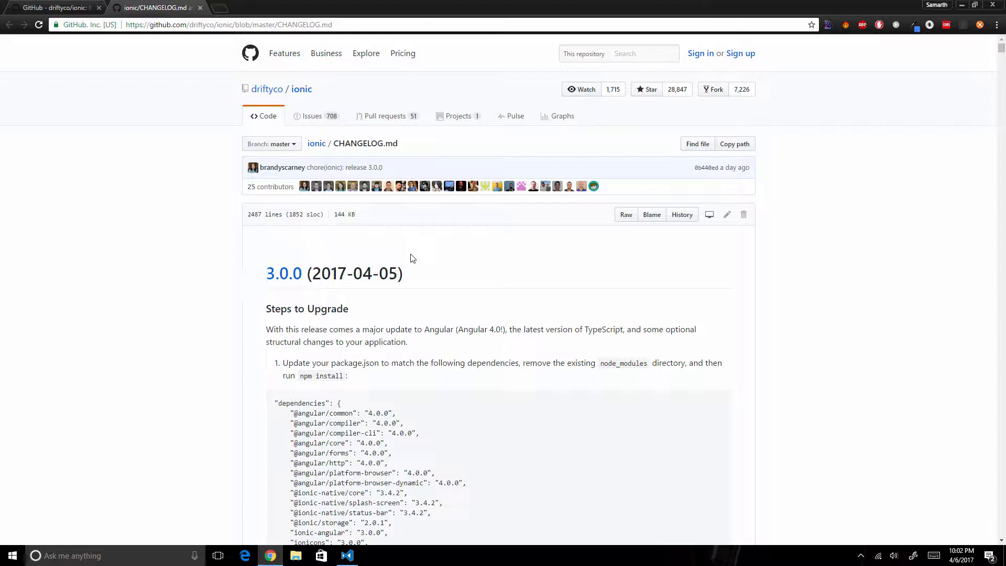
# Step: Copy the Ionic 3.0.0 upgrade dependencies block from GitHub and paste it into package.json, Angular now 4.0.0
pyautogui.scroll(-3)
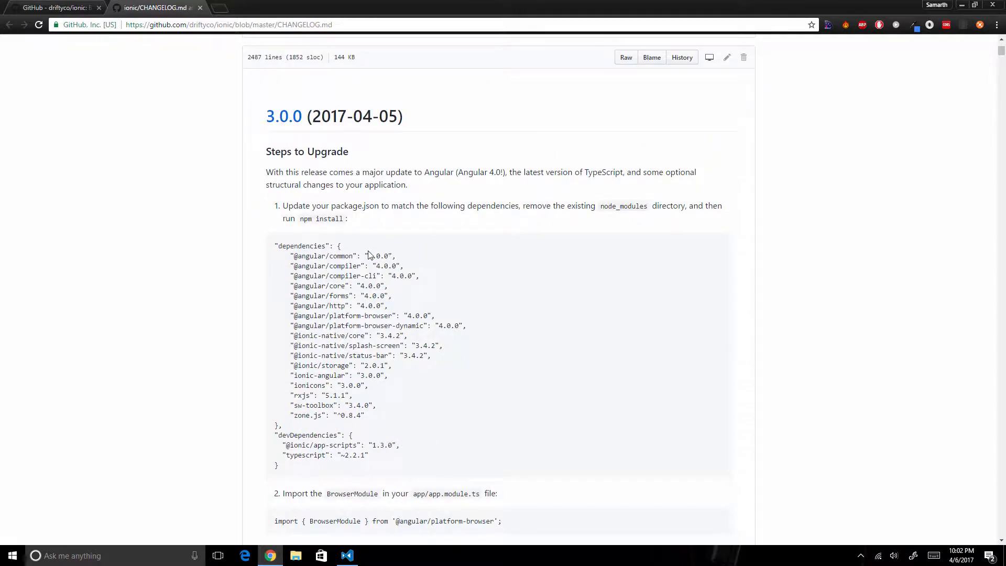
pyautogui.scroll(-3)
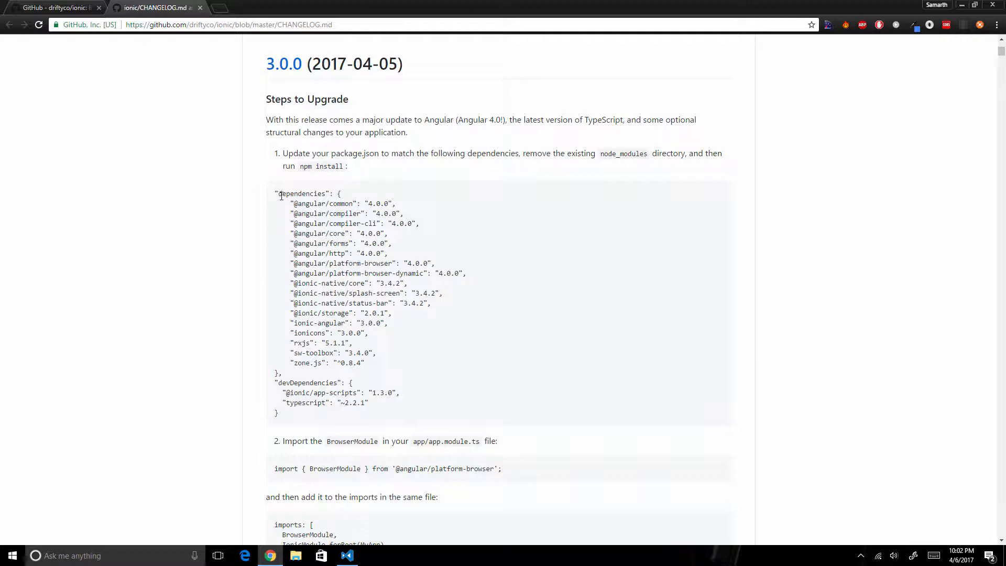
pyautogui.moveTo(280, 193); pyautogui.dragTo(311, 414)
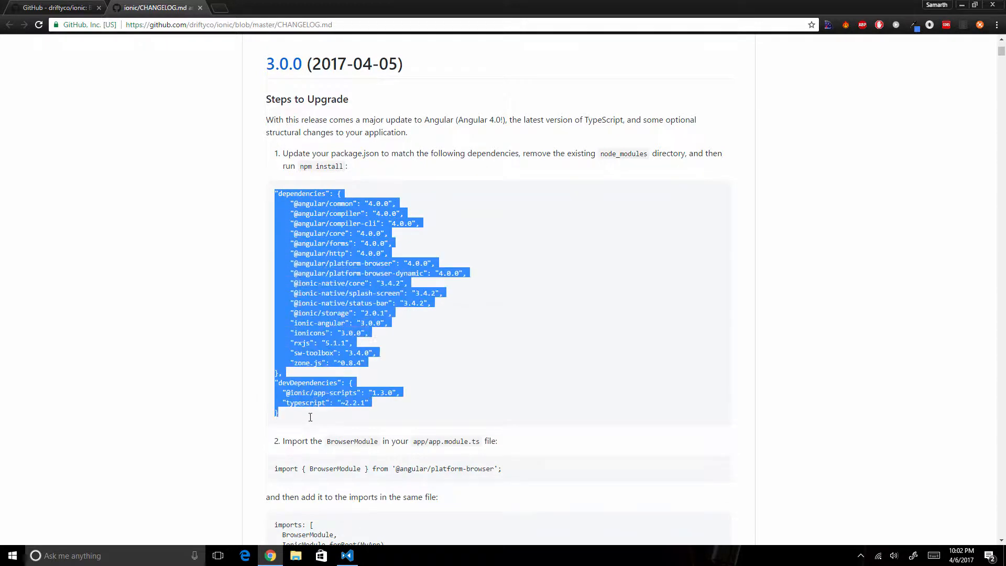
pyautogui.moveTo(320, 433)
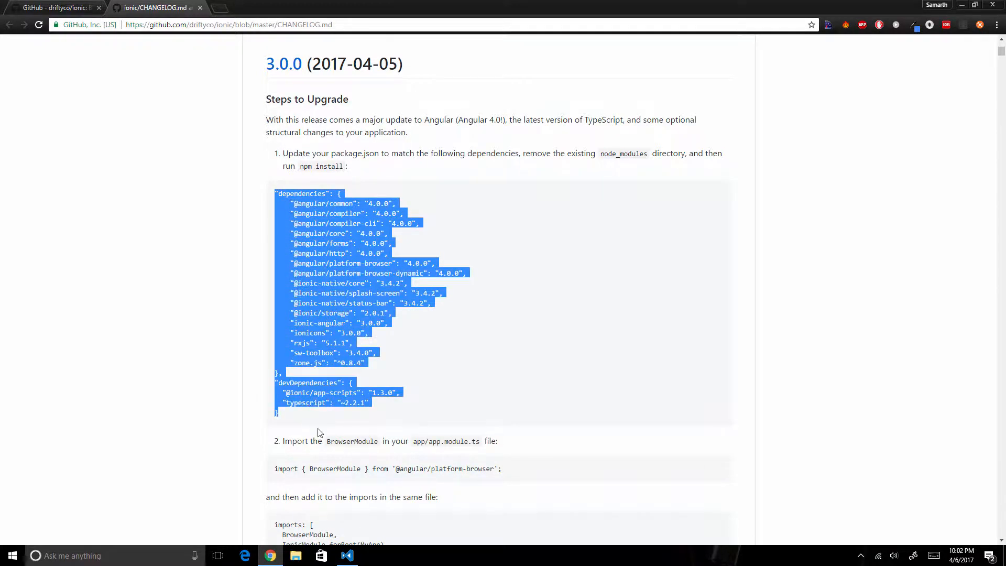
pyautogui.click(347, 556)
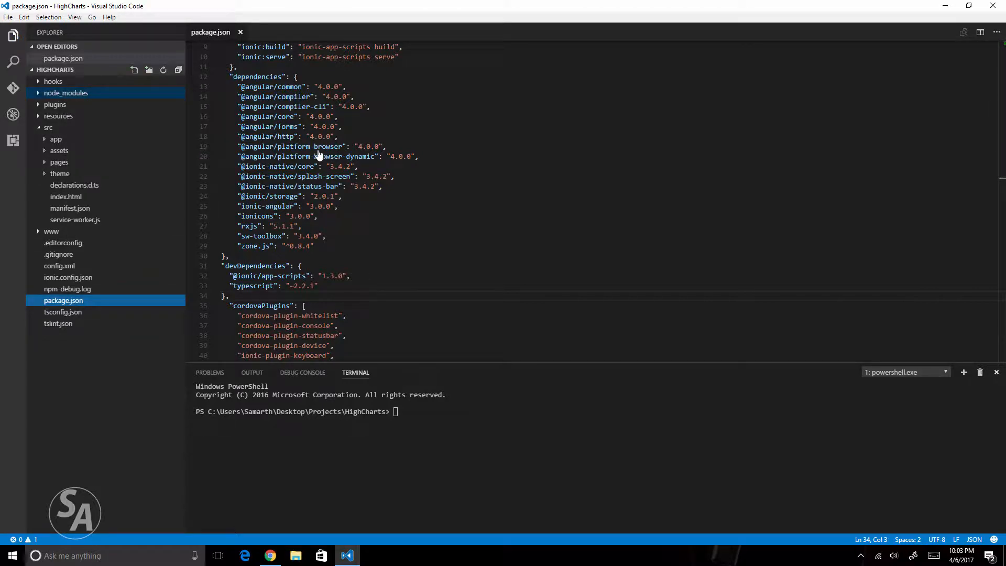
pyautogui.moveTo(294, 114)
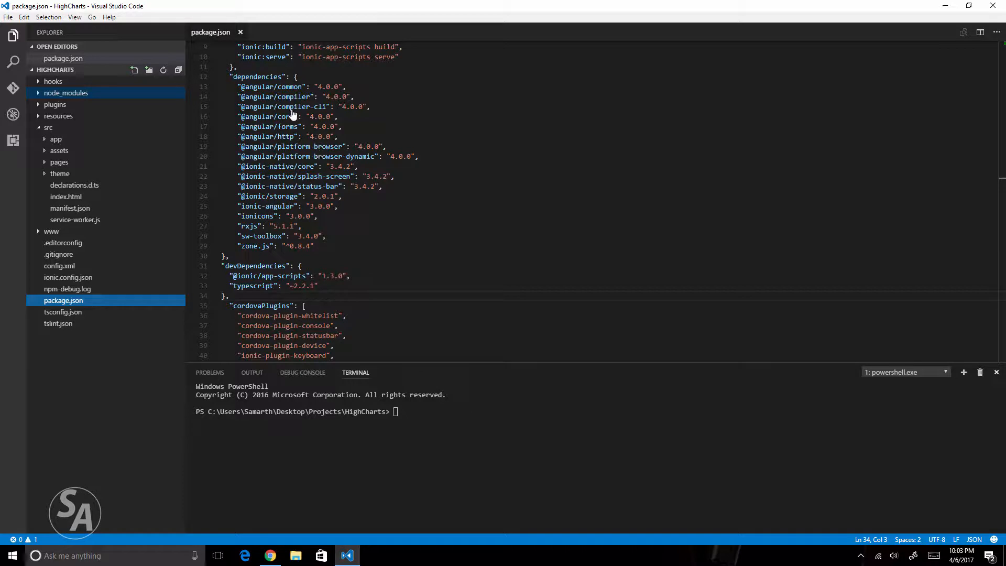
# Step: Run npm install in the integrated terminal to fetch the updated dependencies
pyautogui.moveTo(231, 76); pyautogui.dragTo(318, 285)
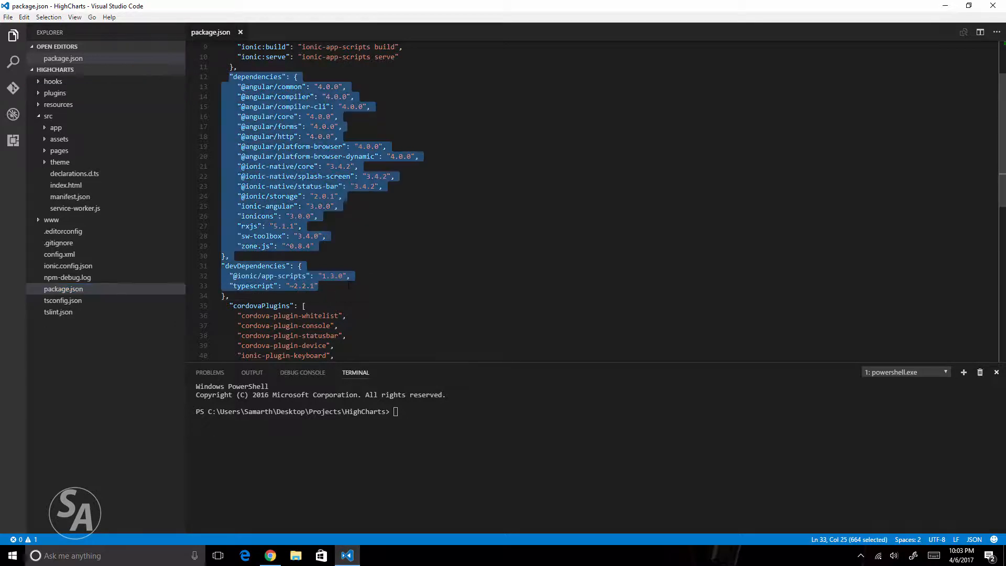
pyautogui.click(314, 245)
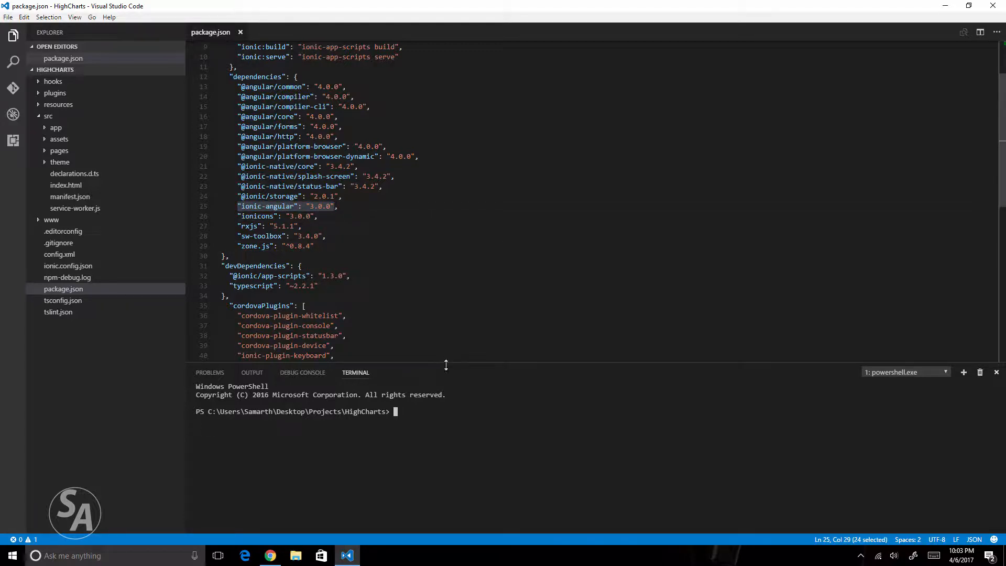
pyautogui.write('npm')
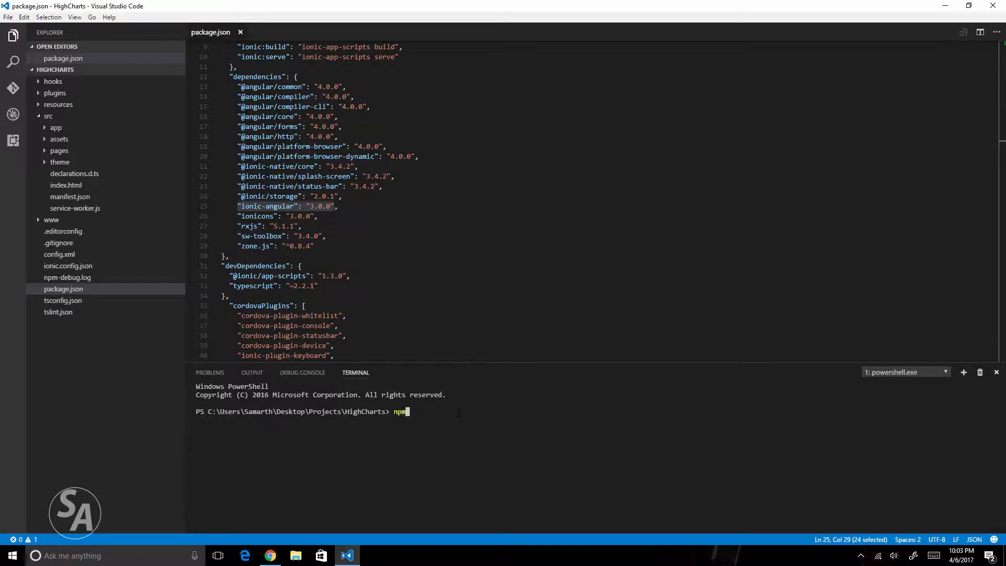
pyautogui.write('install')
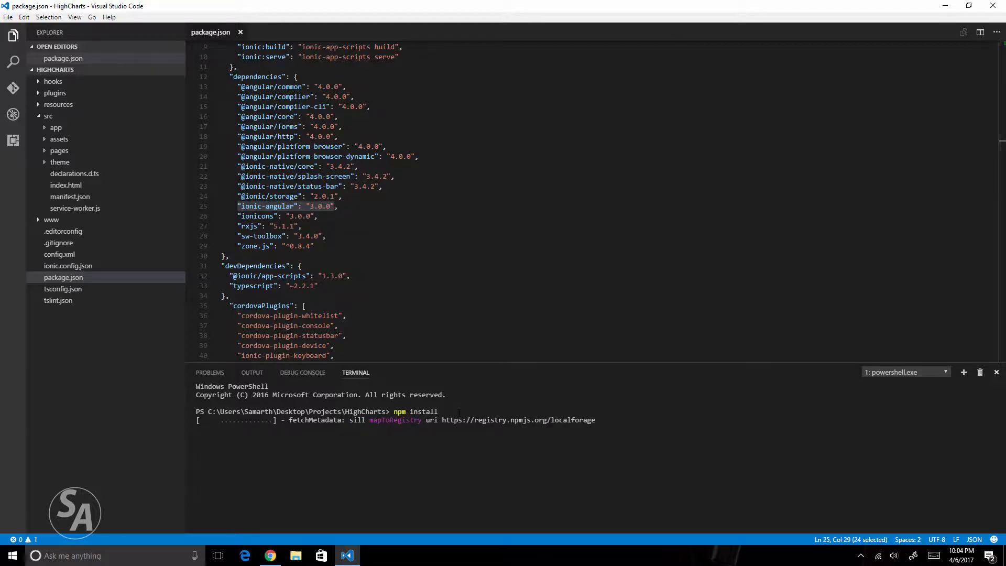
pyautogui.click(242, 32)
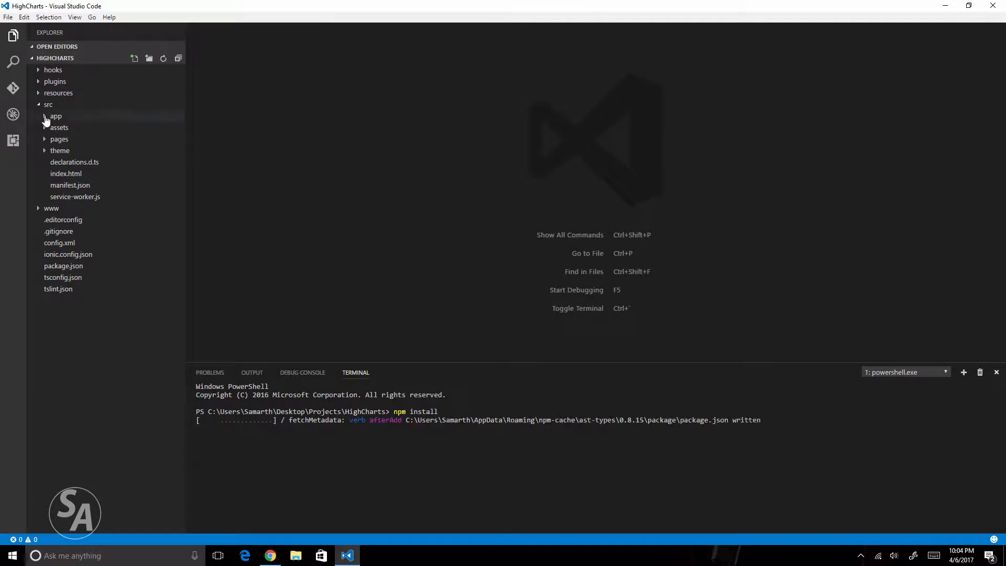
pyautogui.click(55, 116)
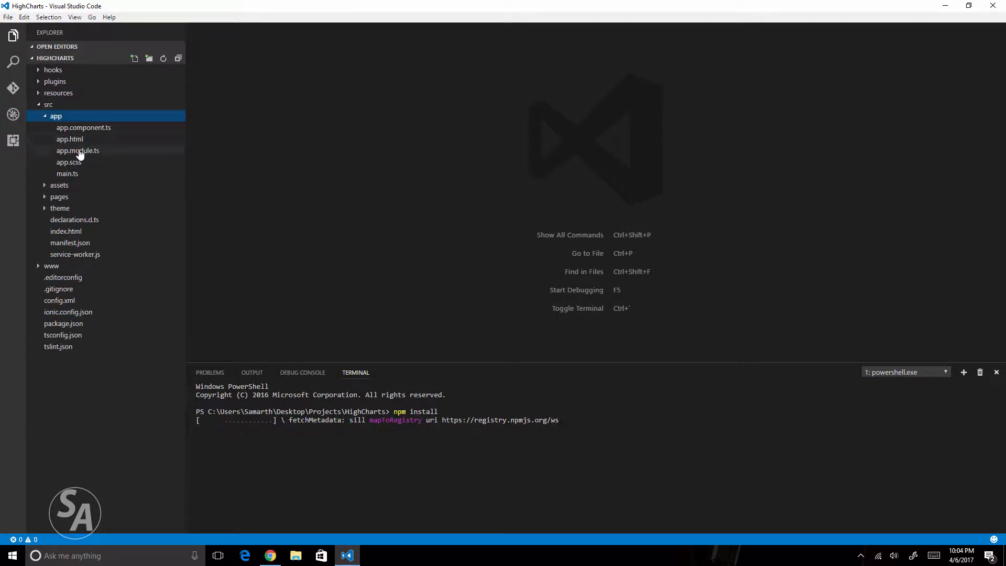
pyautogui.doubleClick(78, 150)
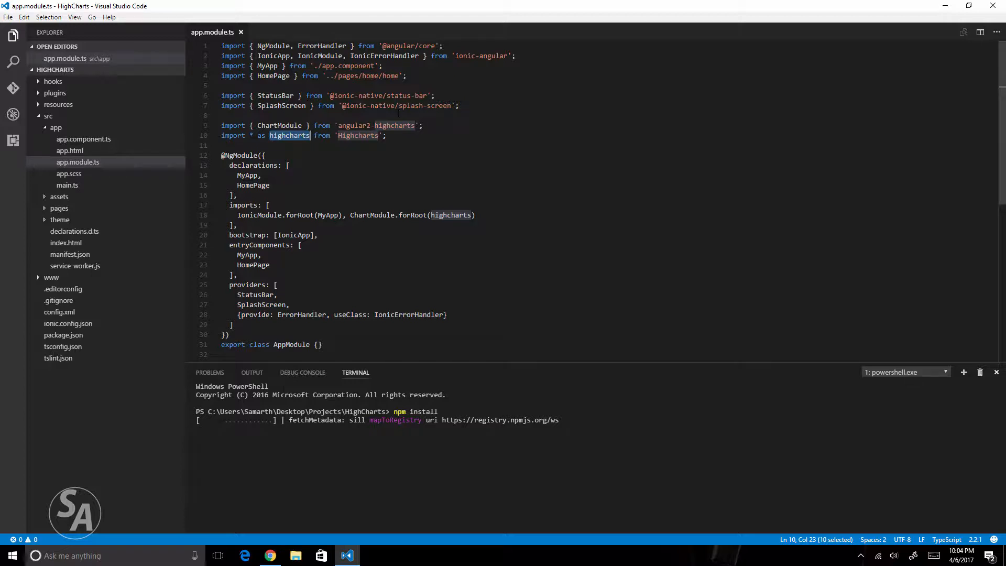
pyautogui.click(408, 76)
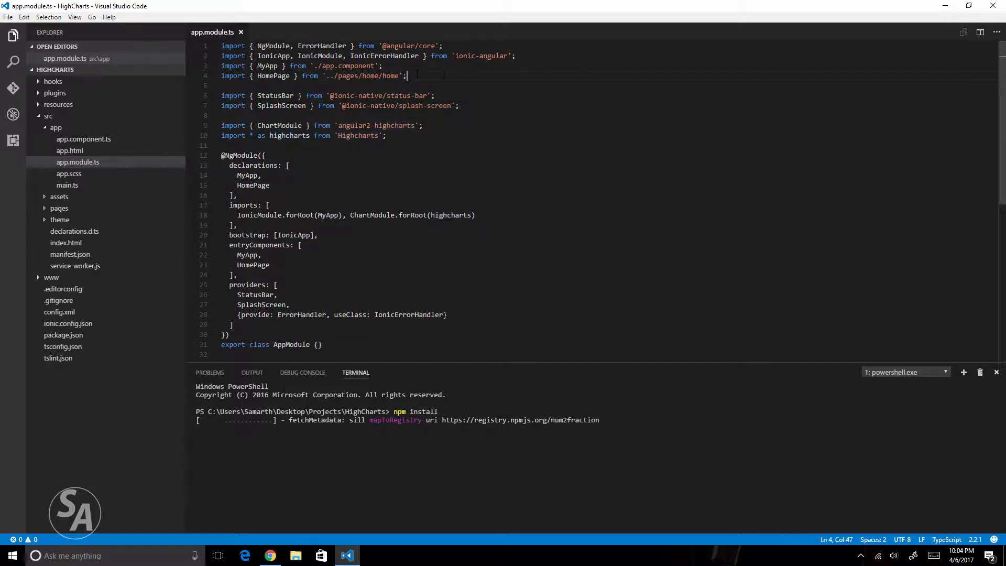
pyautogui.write('import {} from "angular')
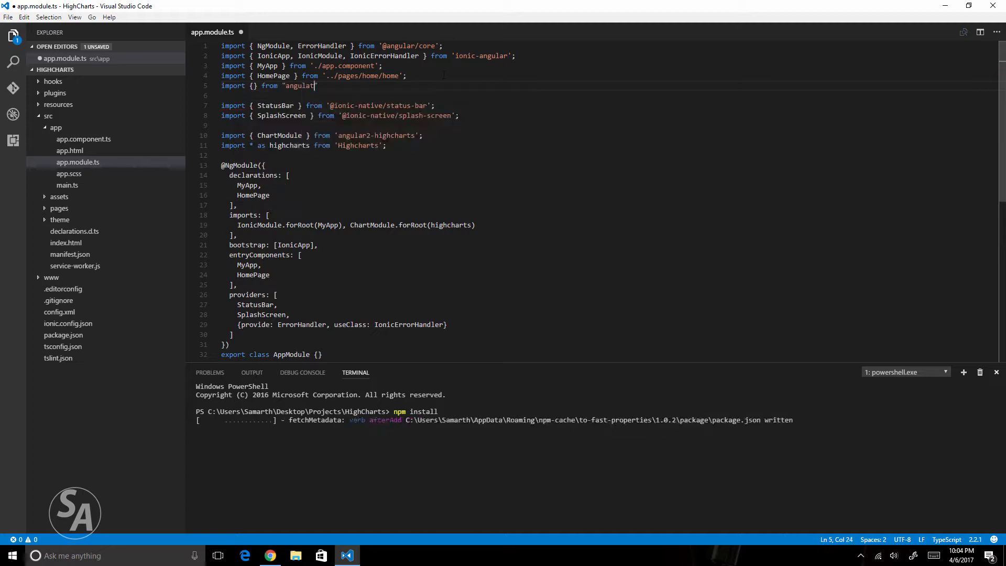
pyautogui.write('@angular/platform-browser')
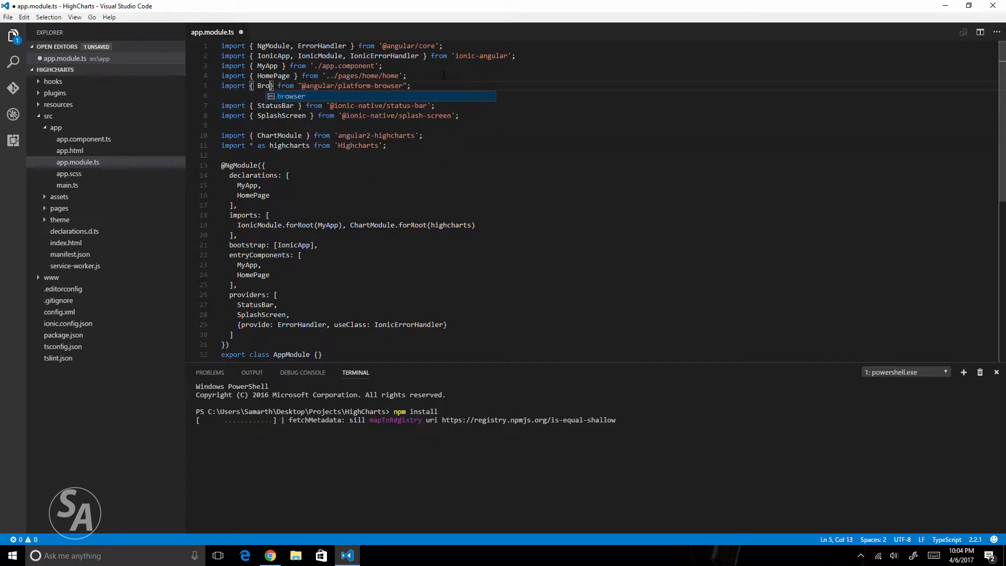
pyautogui.press('Tab')
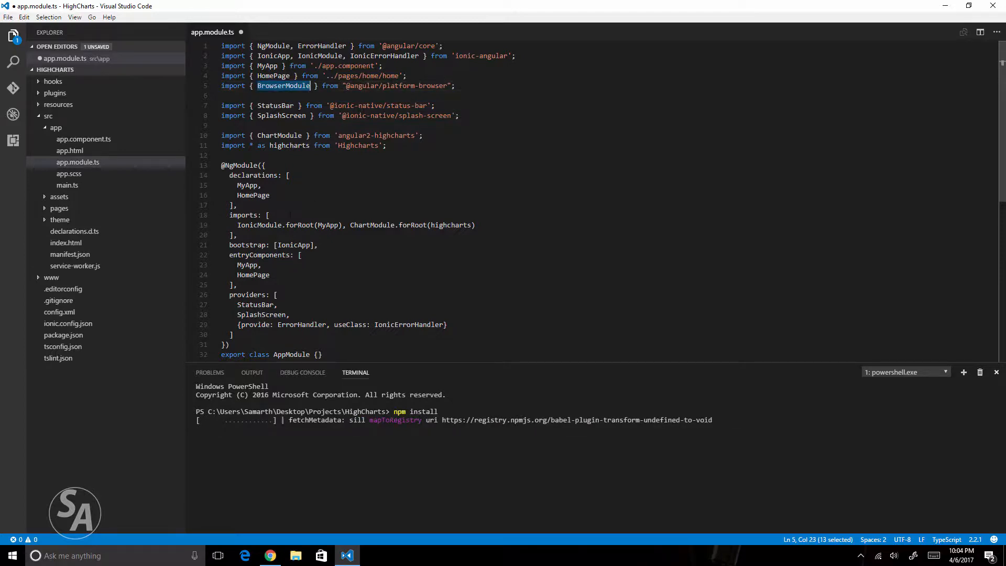
pyautogui.click(268, 214)
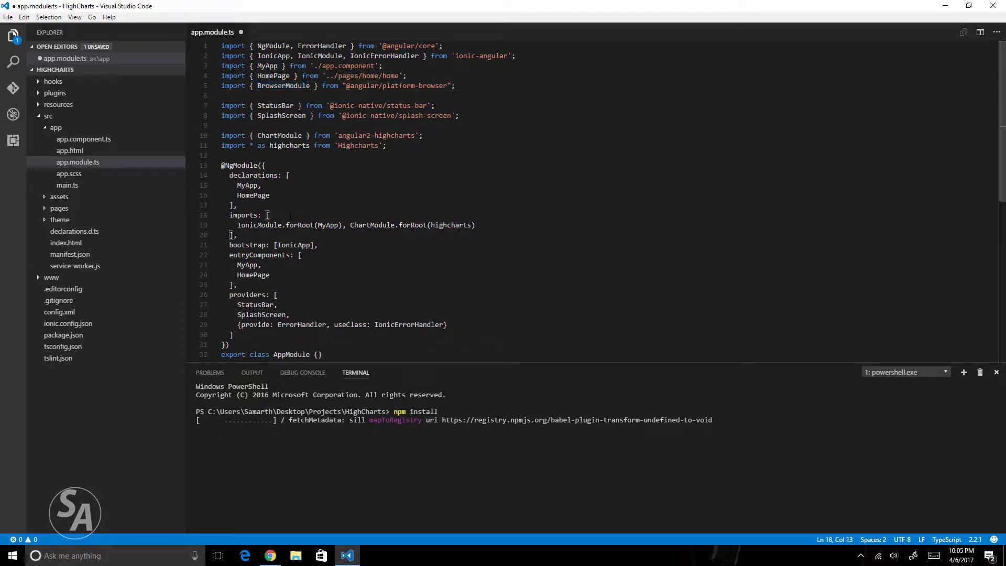
pyautogui.write('BrowserModule,')
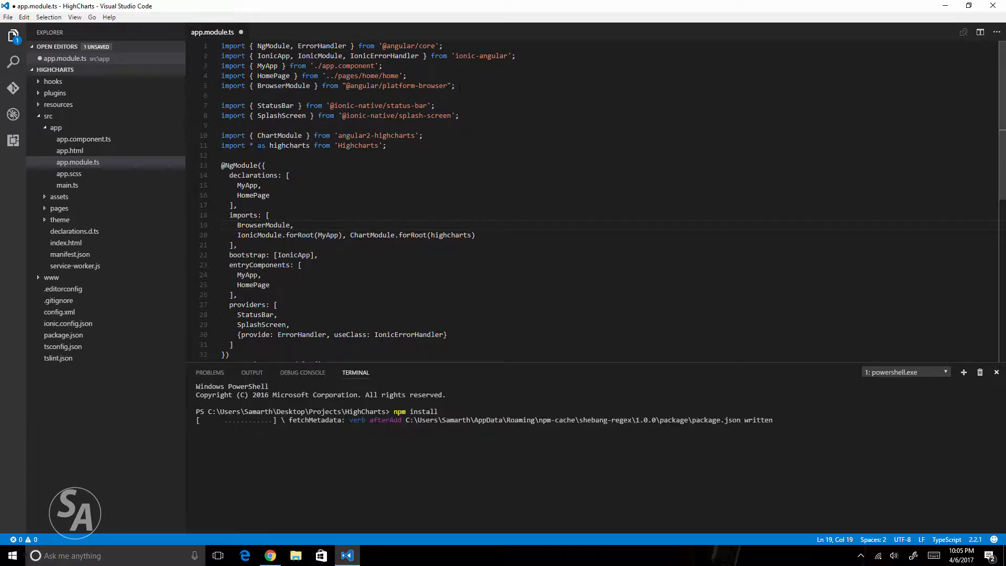
pyautogui.write('import { HttpModule')
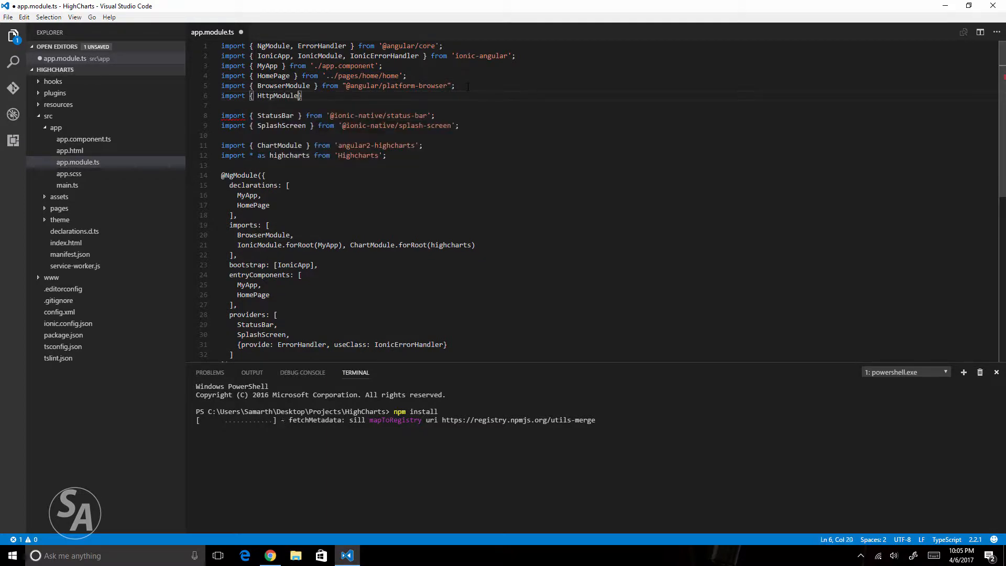
pyautogui.write('from "@angular/http')
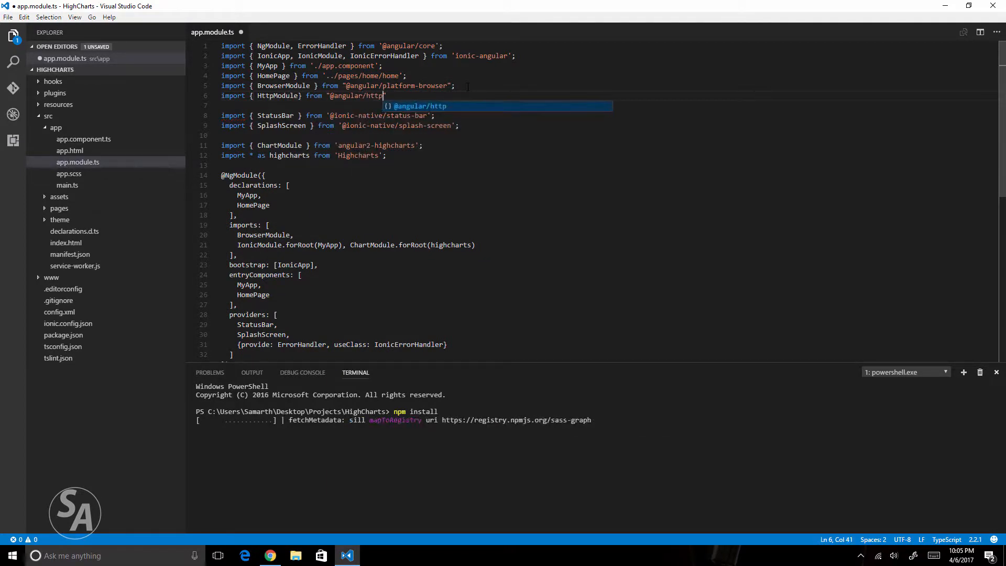
pyautogui.doubleClick(277, 96)
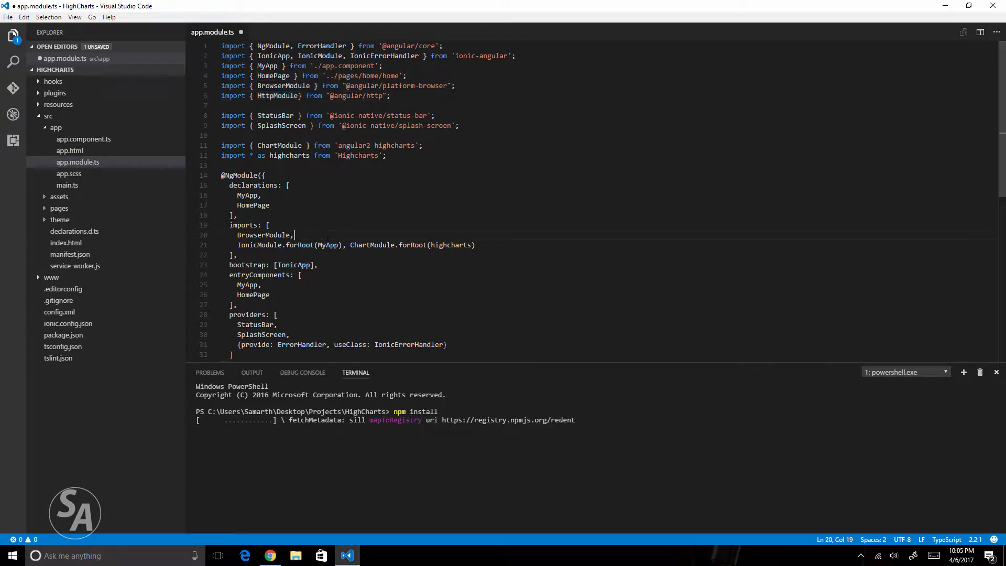
pyautogui.write('HttpModule,')
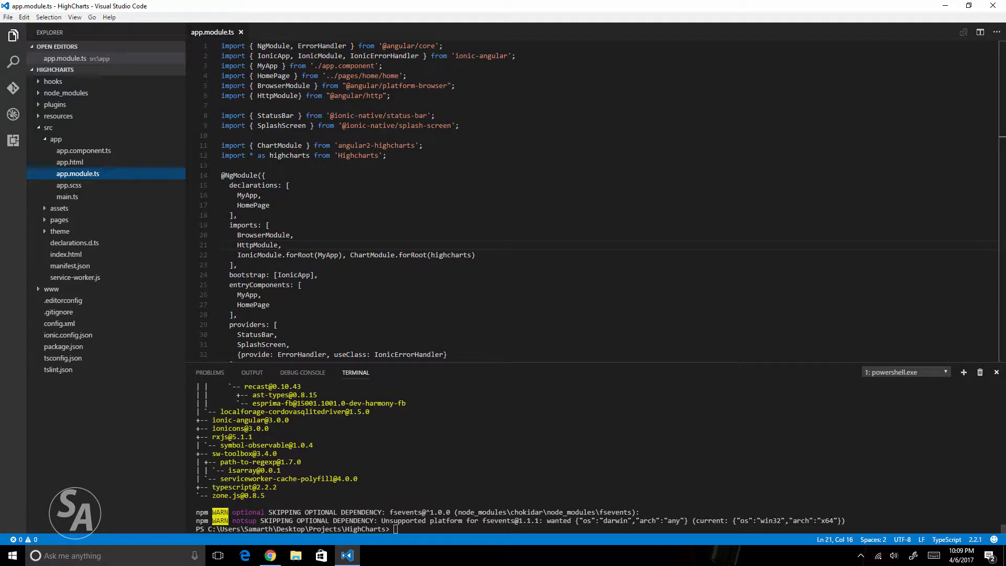
# Step: Run ionic serve and check the served app's error in the browser
pyautogui.write('ionic')
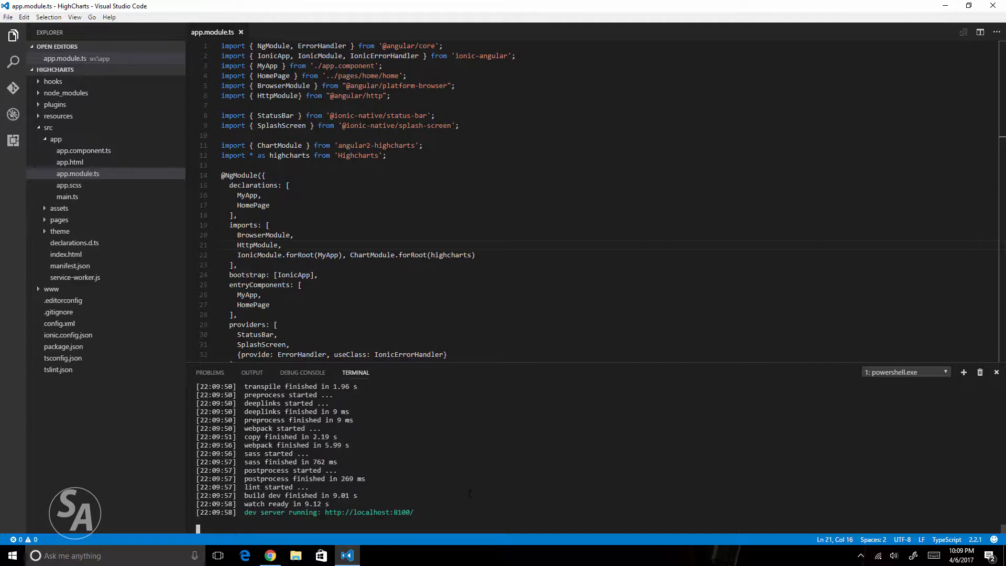
pyautogui.click(270, 556)
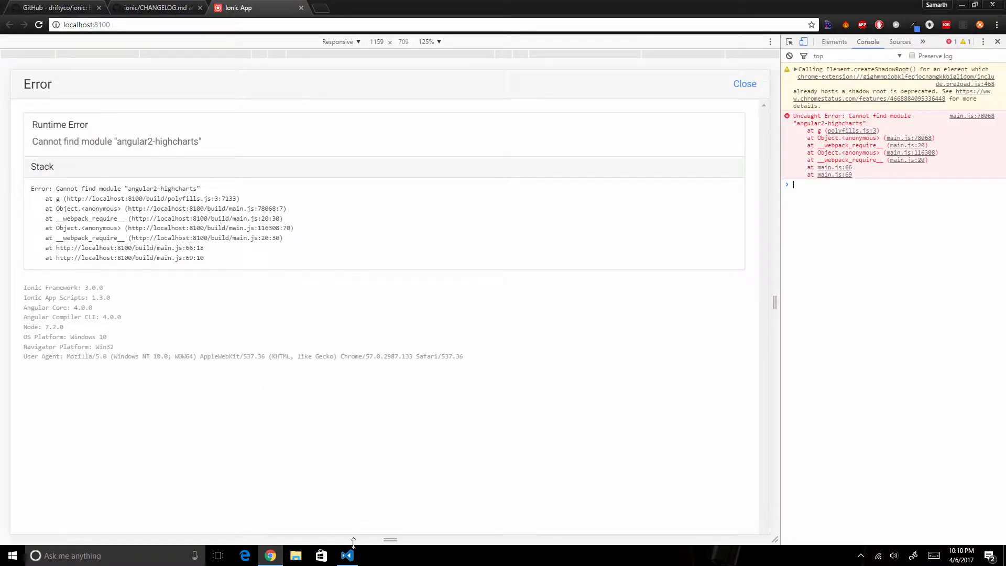
pyautogui.click(347, 556)
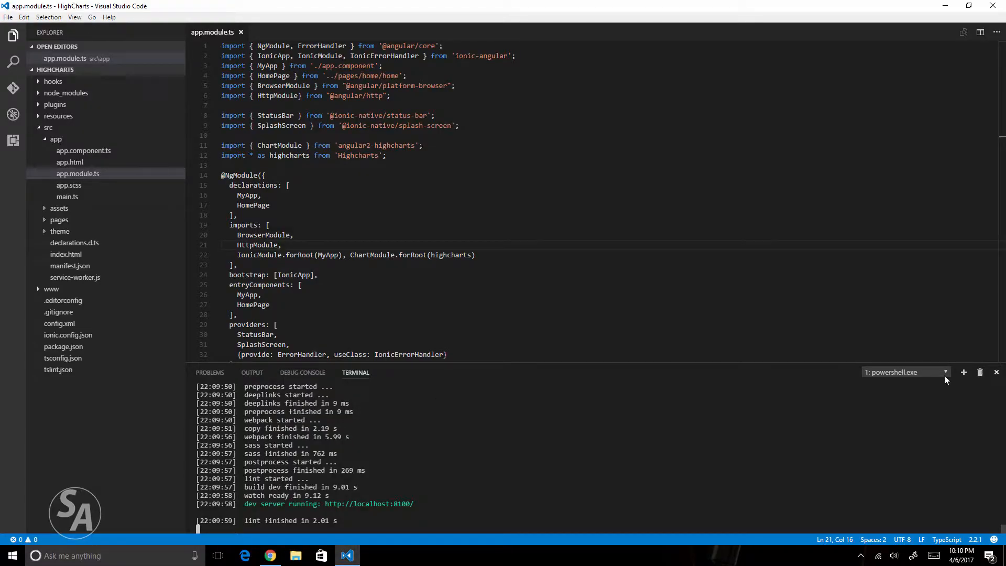
# Step: In a second terminal run npm install angular2-highcharts --save, then return to the browser preview
pyautogui.click(963, 372)
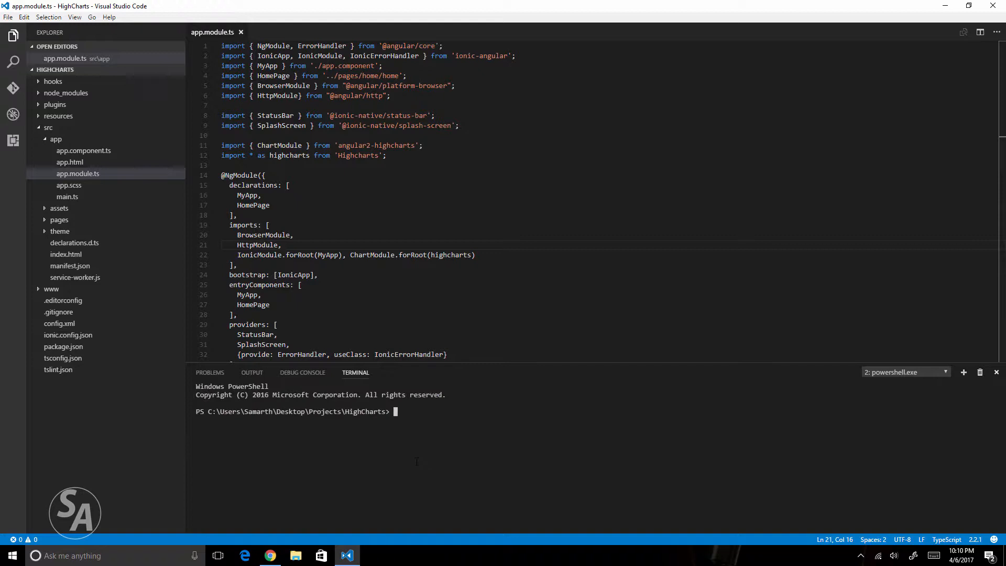
pyautogui.write('npm insta;;')
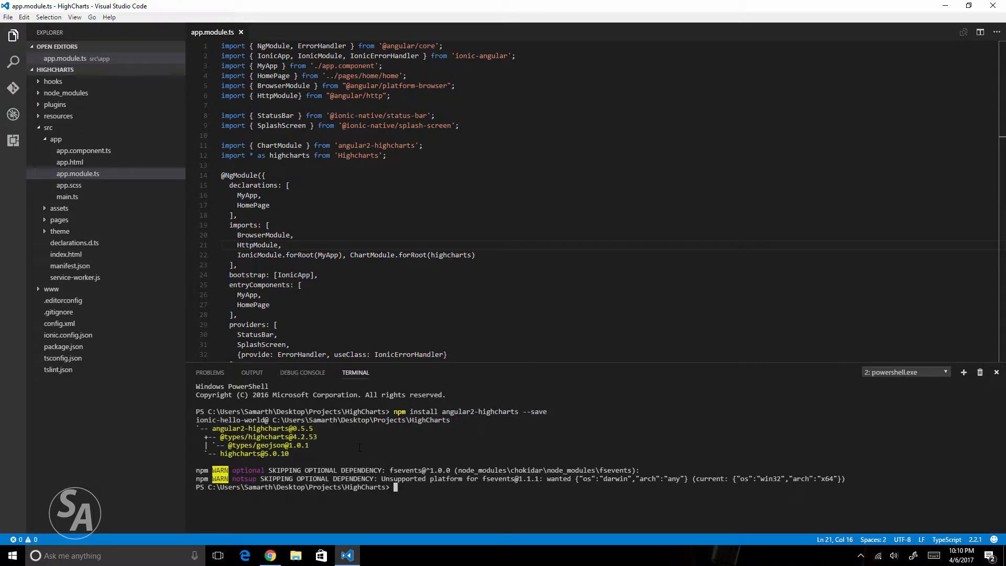
pyautogui.click(269, 556)
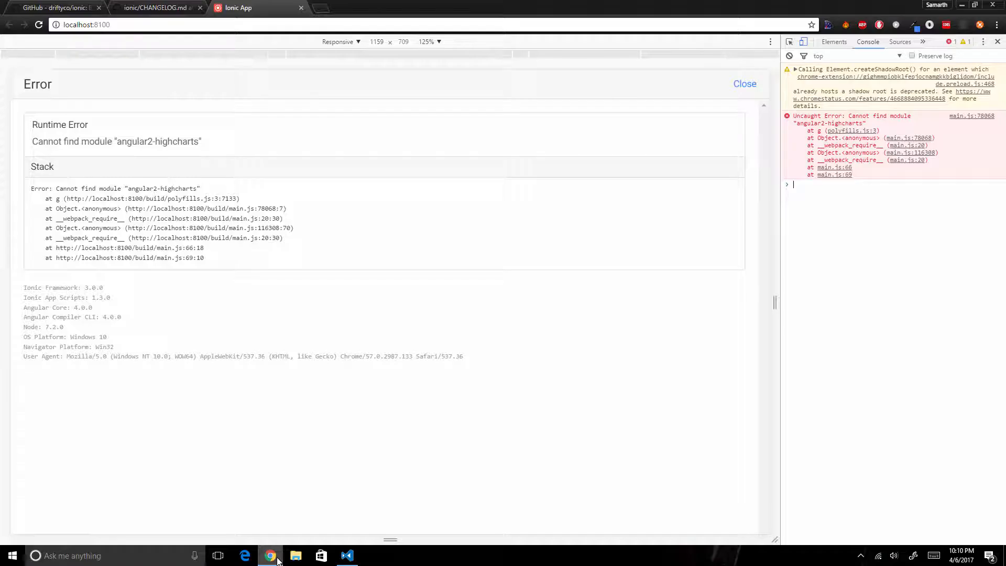
# Step: Reload localhost:8100 so the app renders the Fruit Consumption Highcharts bar chart
pyautogui.click(347, 555)
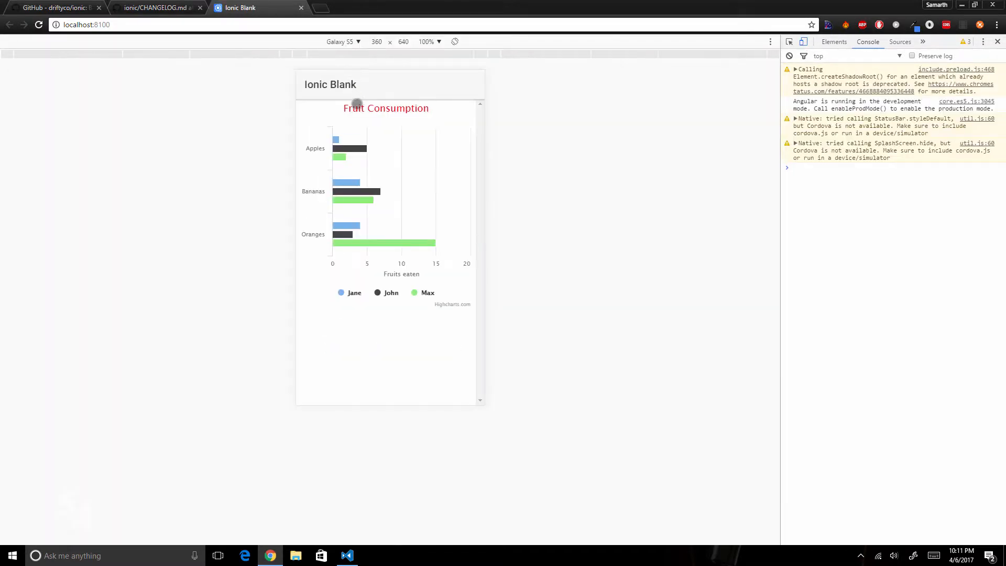
pyautogui.moveTo(292, 159)
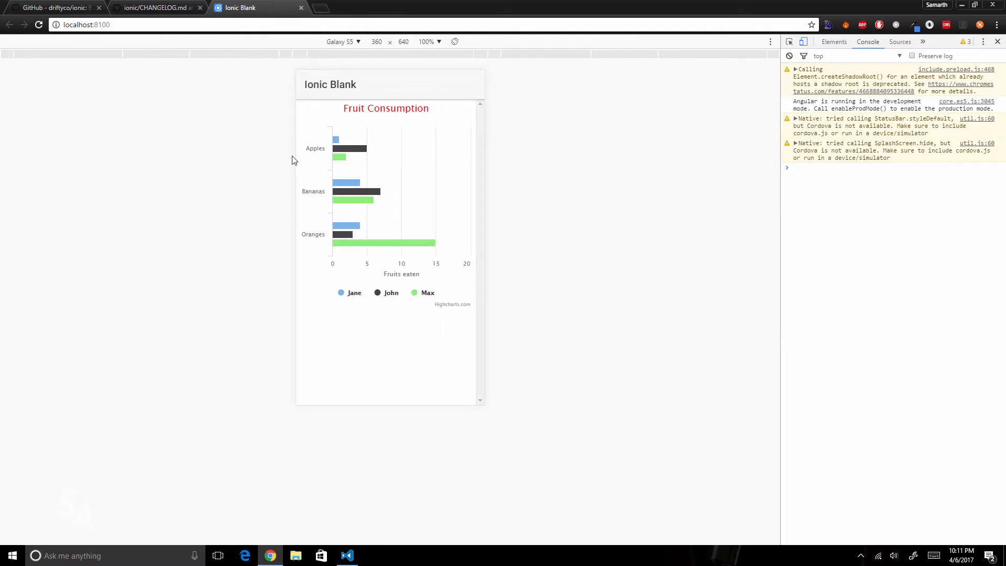
pyautogui.moveTo(252, 190)
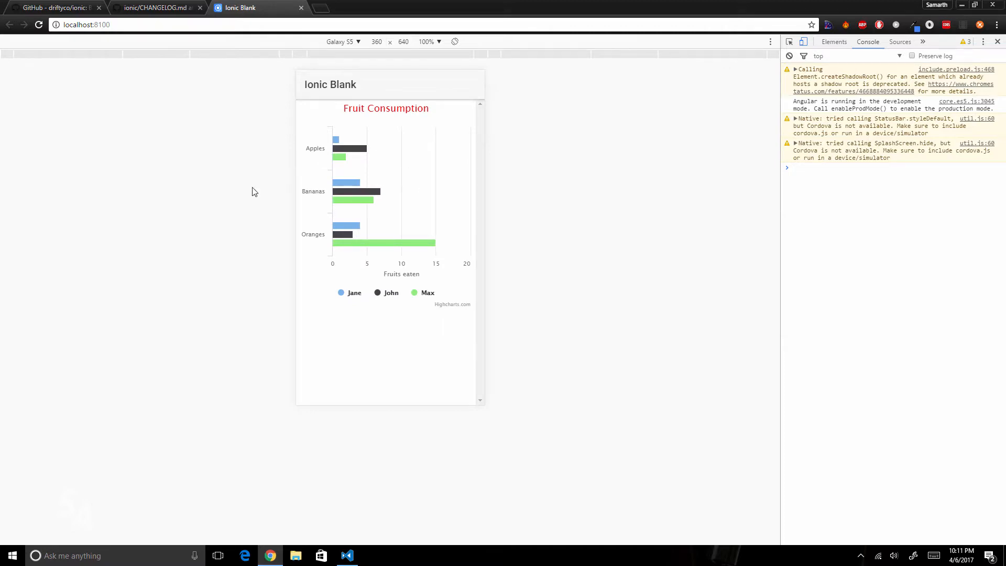
# Step: Skim the changelog's Bug Fixes and Breaking Changes, revisit the app tab, then return to app.module.ts in VS Code
pyautogui.click(154, 8)
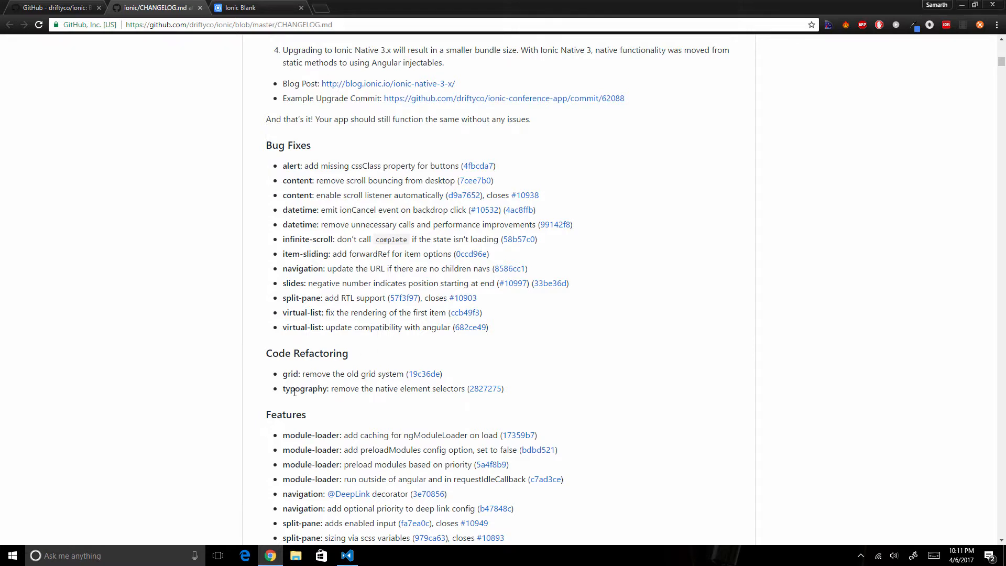
pyautogui.moveTo(376, 384)
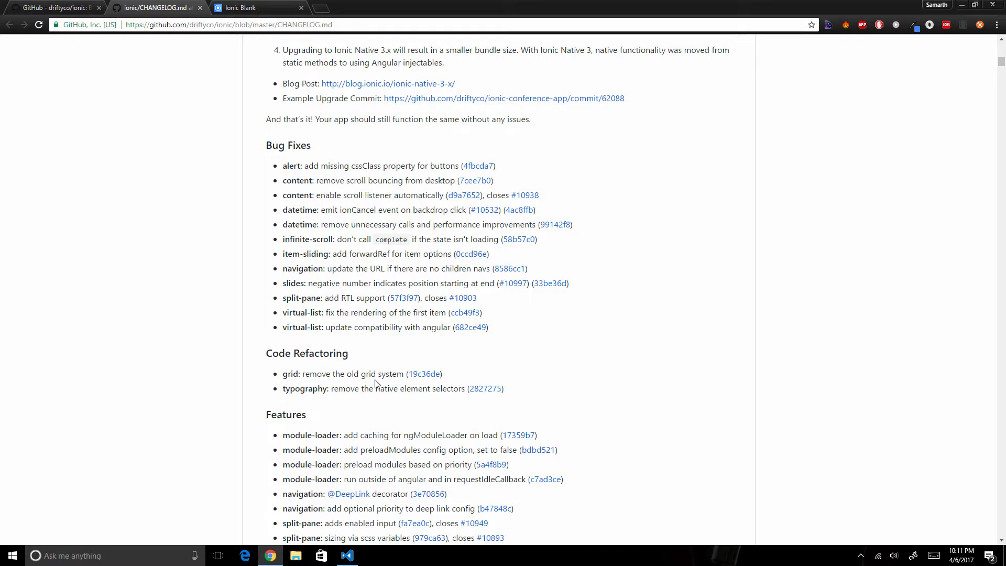
pyautogui.moveTo(338, 383)
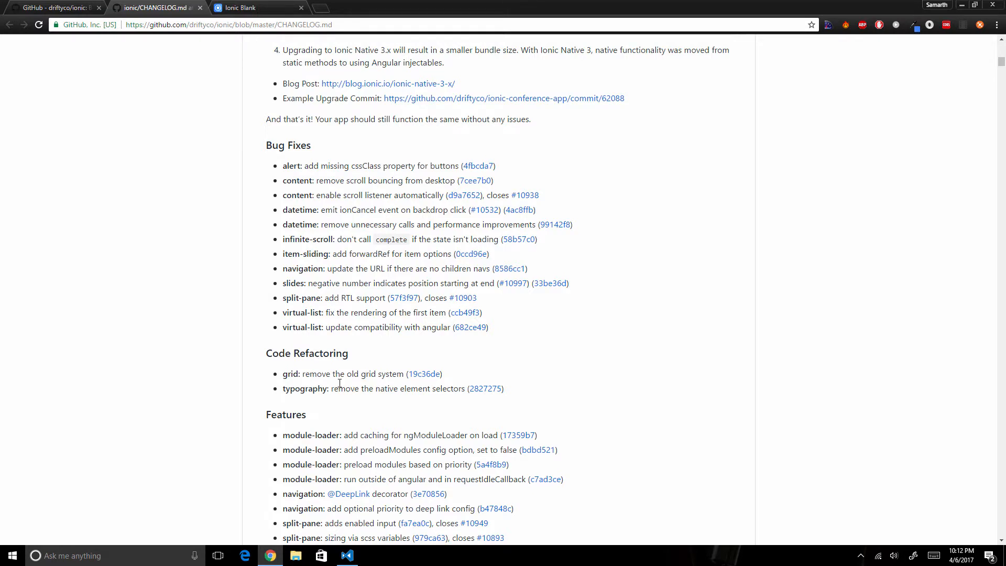
pyautogui.scroll(-3)
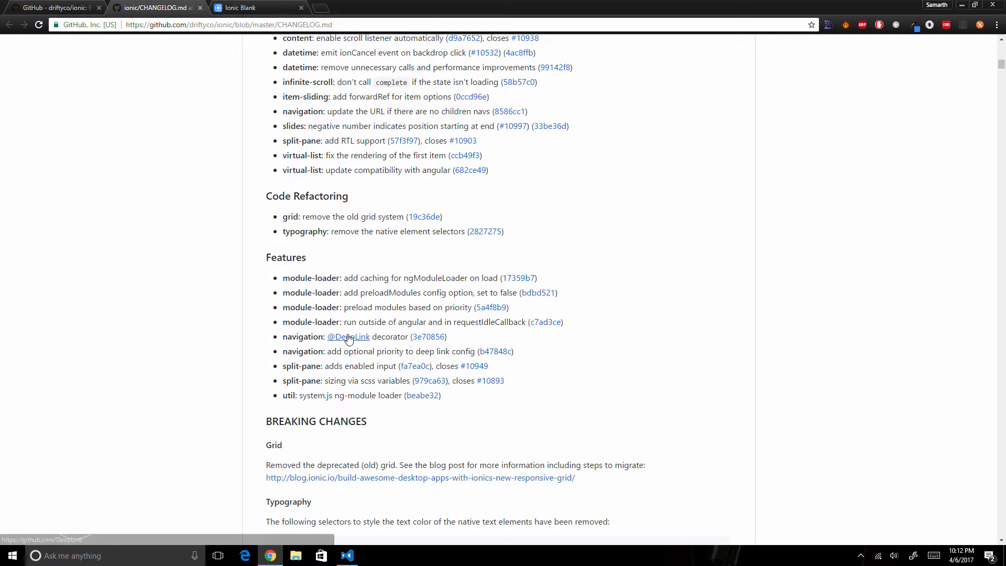
pyautogui.scroll(-3)
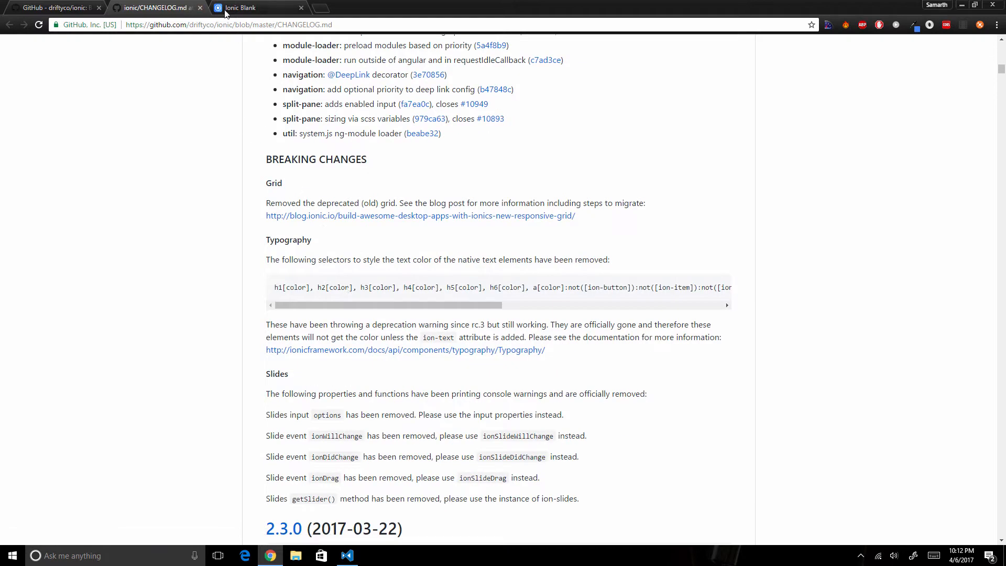
pyautogui.click(251, 7)
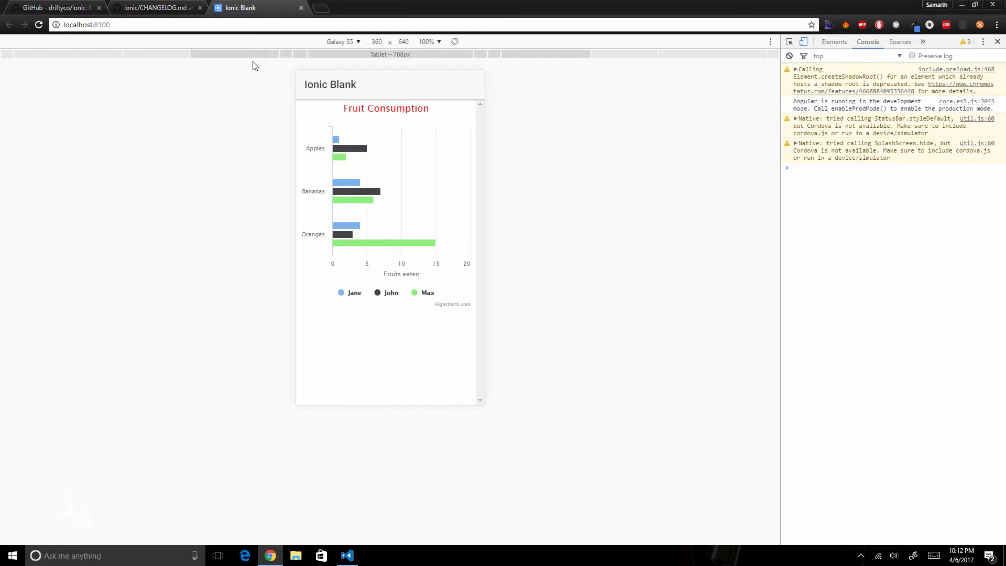
pyautogui.click(347, 555)
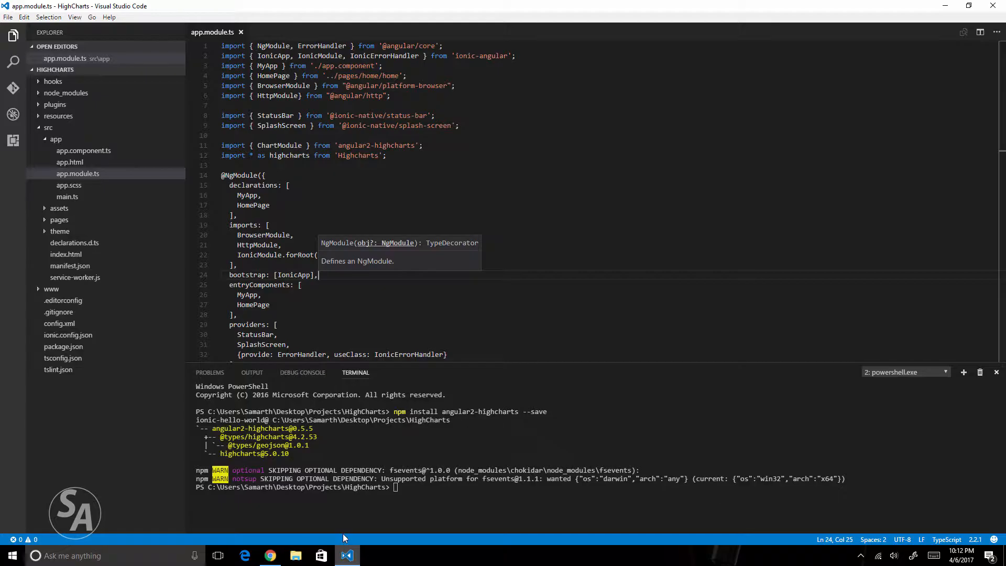